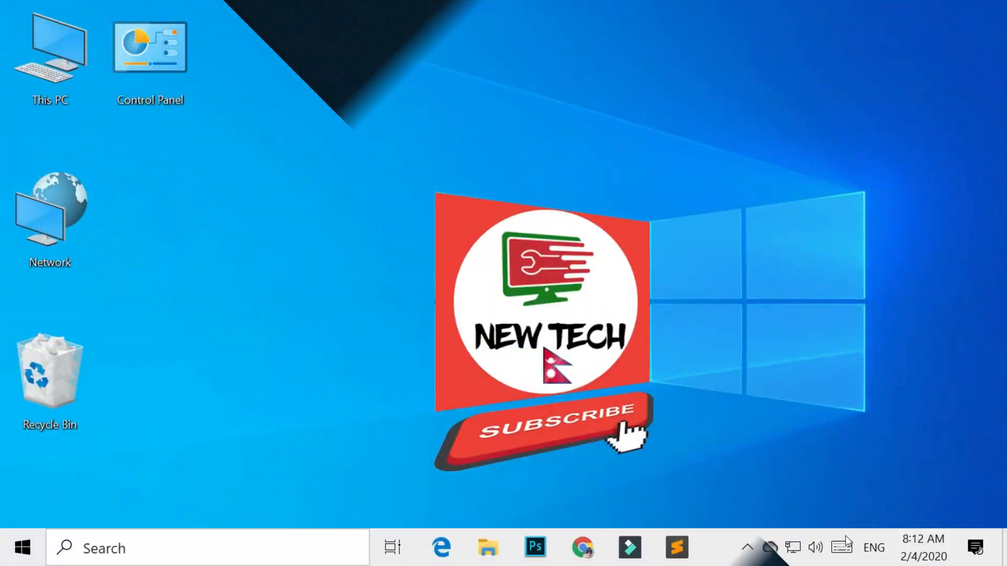
- Launch Computer Management from This PC's Manage option on the desktop
{"action": "left_click", "coordinate": [49, 48]}
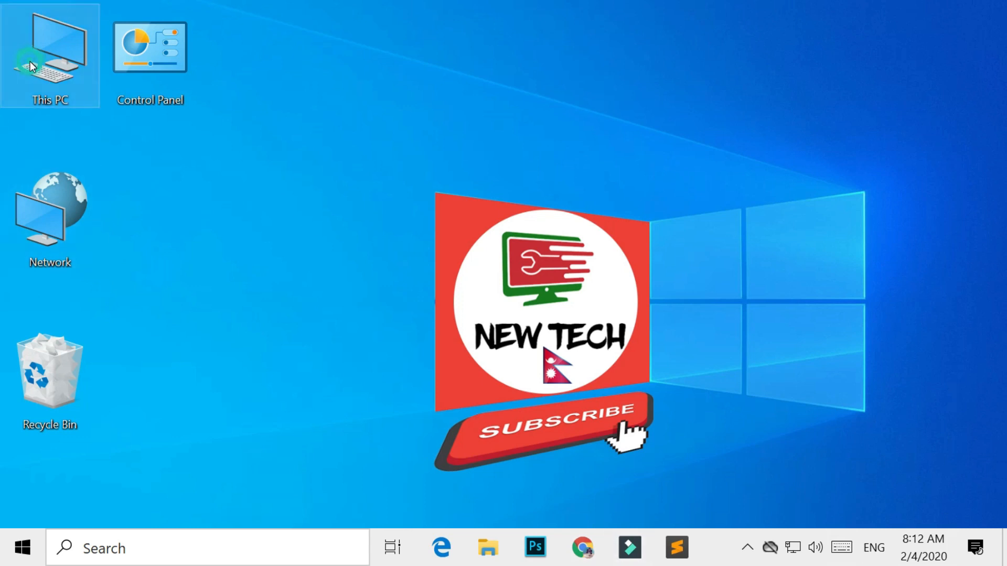
{"action": "right_click", "coordinate": [49, 54]}
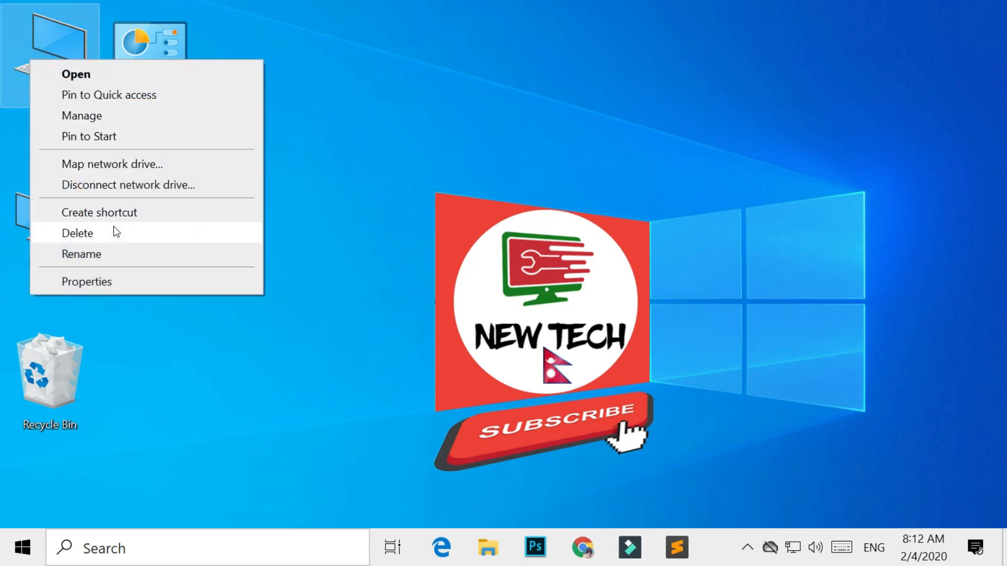
{"action": "left_click", "coordinate": [82, 116]}
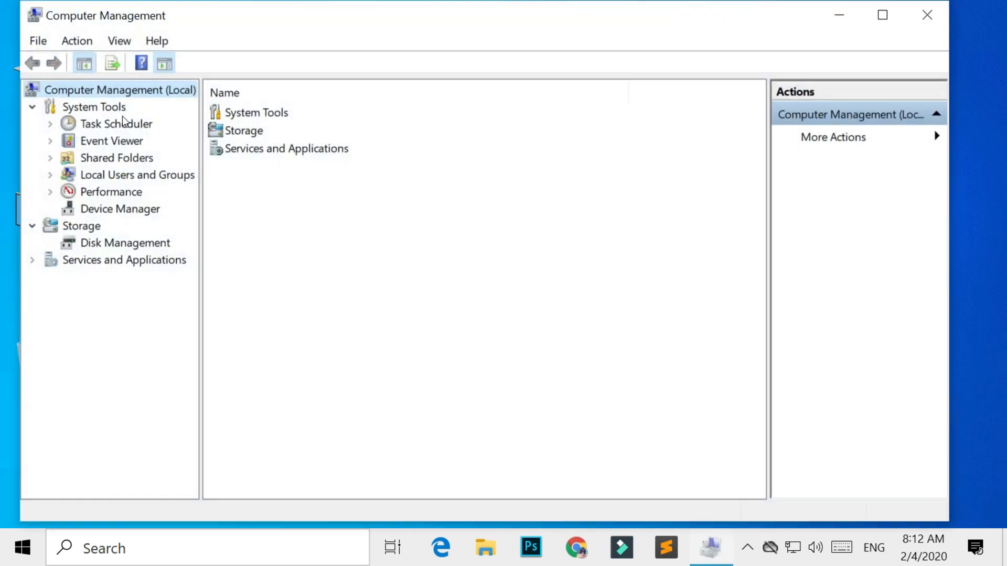
- Show Device Manager and select the Unknown USB Device under Universal Serial Bus controllers
{"action": "left_click", "coordinate": [119, 208]}
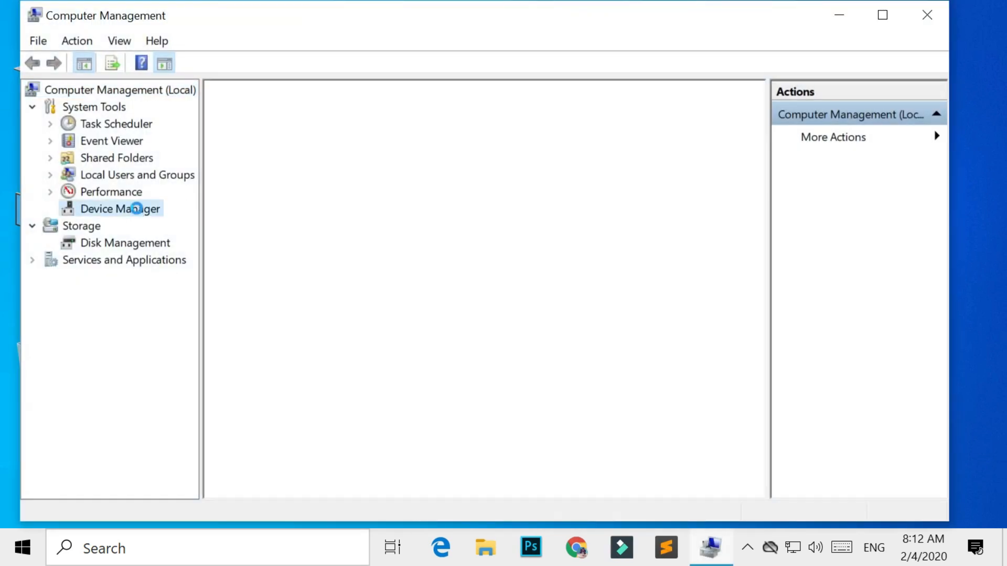
{"action": "left_click", "coordinate": [119, 209]}
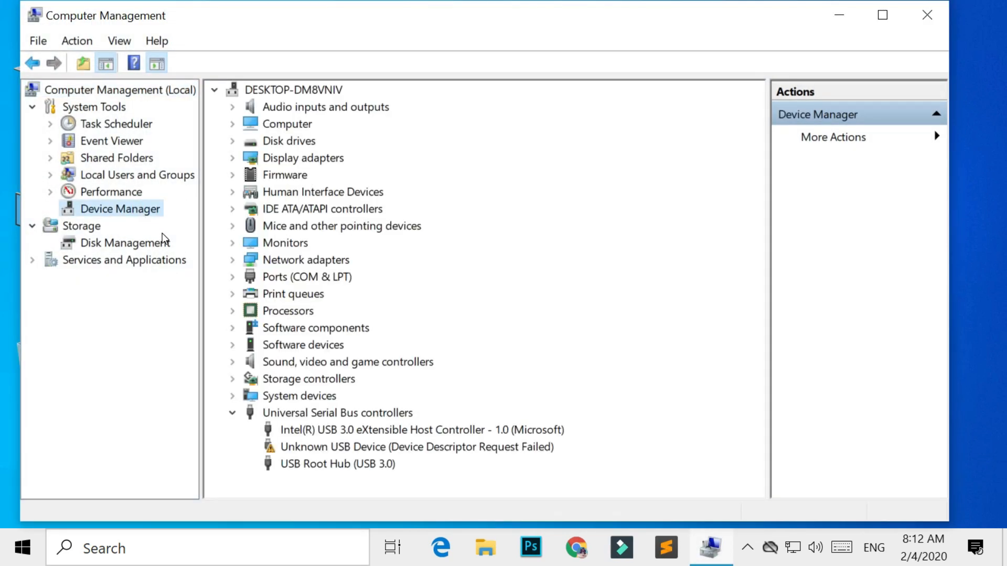
{"action": "mouse_move", "coordinate": [285, 388]}
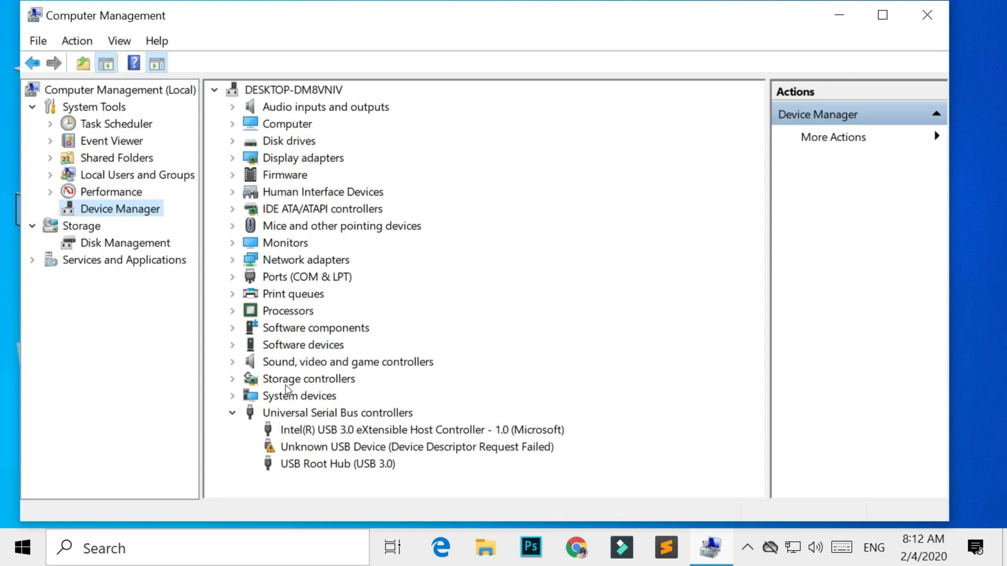
{"action": "left_click", "coordinate": [416, 447]}
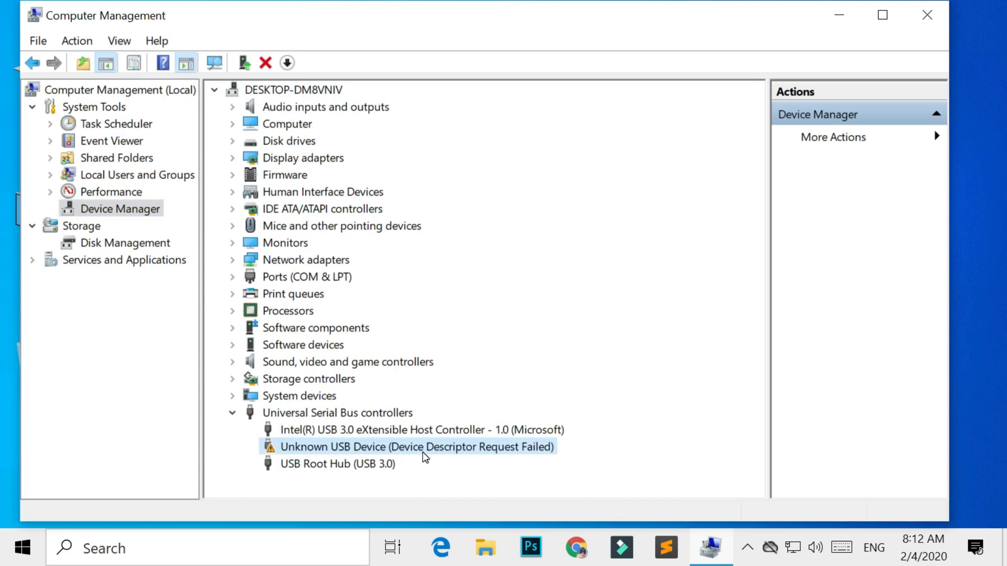
{"action": "mouse_move", "coordinate": [430, 454]}
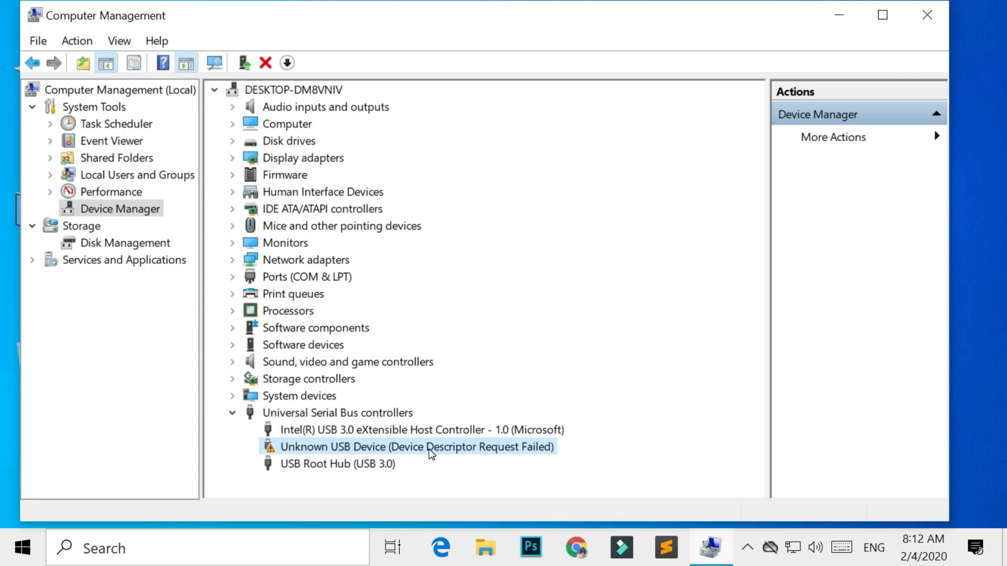
{"action": "right_click", "coordinate": [416, 447]}
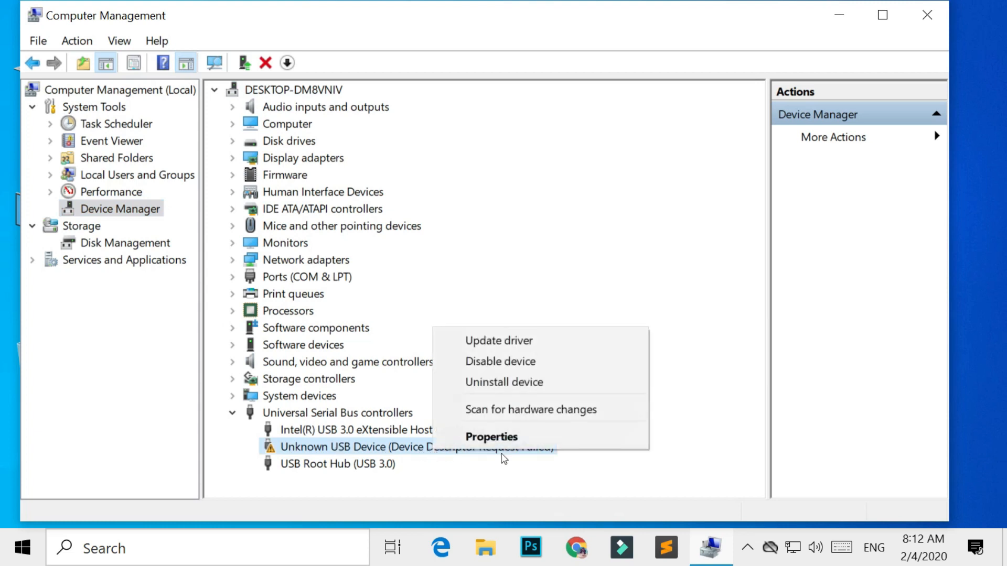
{"action": "left_click", "coordinate": [499, 340]}
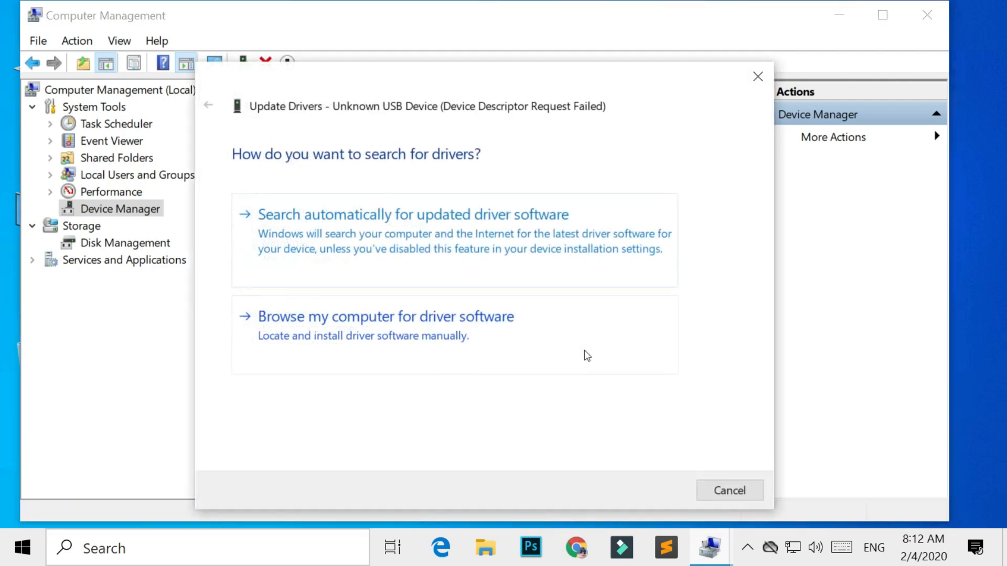
{"action": "mouse_move", "coordinate": [576, 274]}
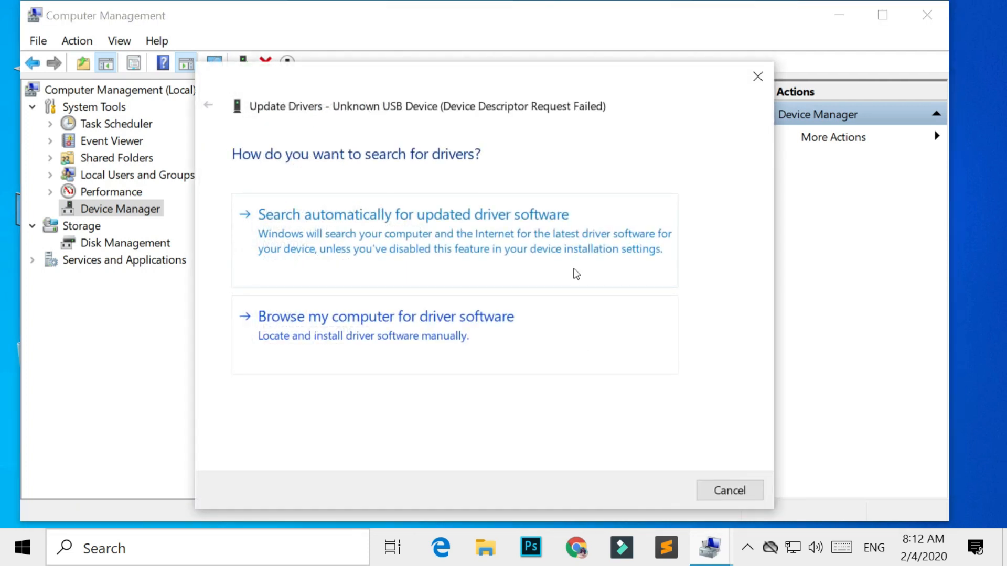
{"action": "left_click", "coordinate": [413, 214]}
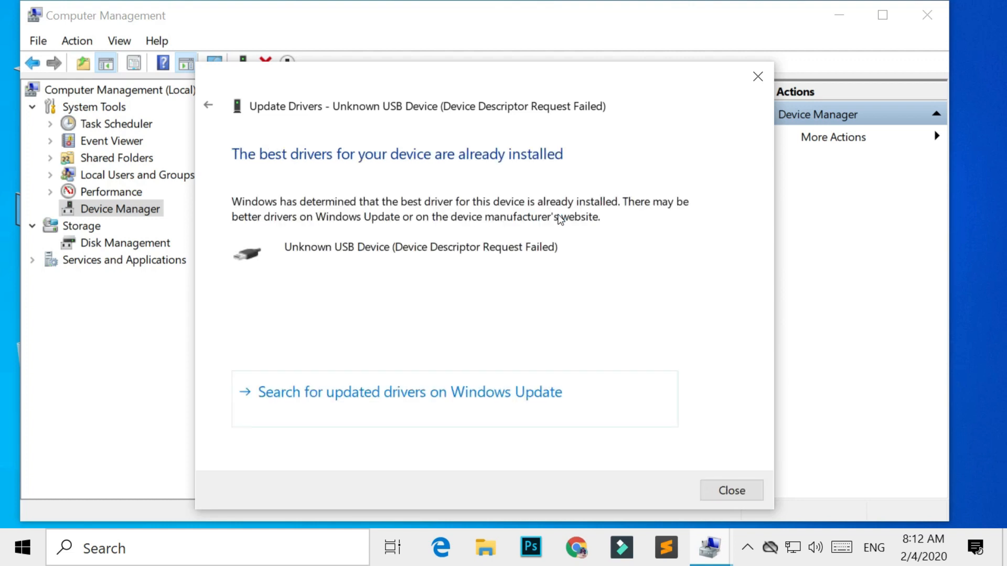
{"action": "mouse_move", "coordinate": [641, 334]}
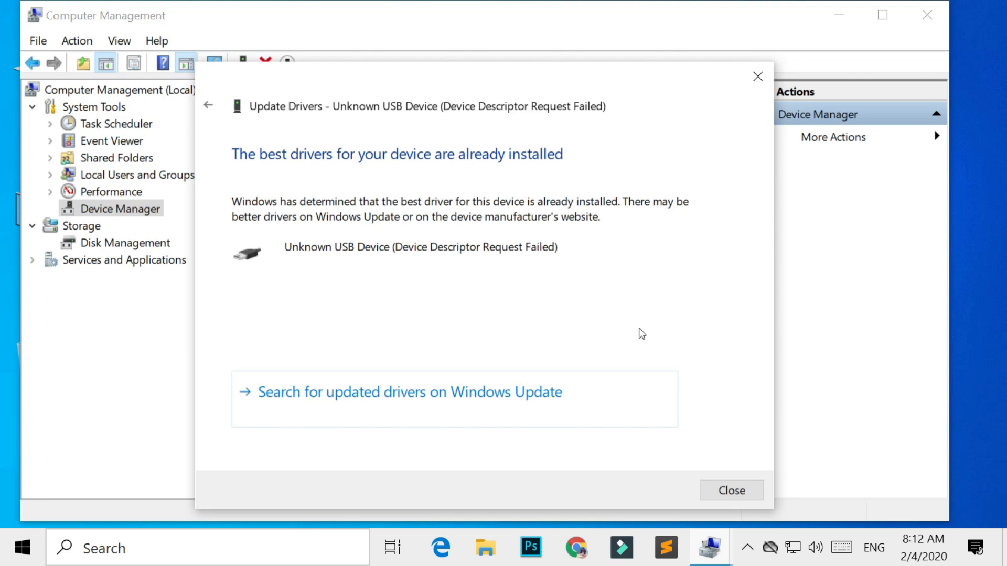
{"action": "left_click", "coordinate": [731, 490]}
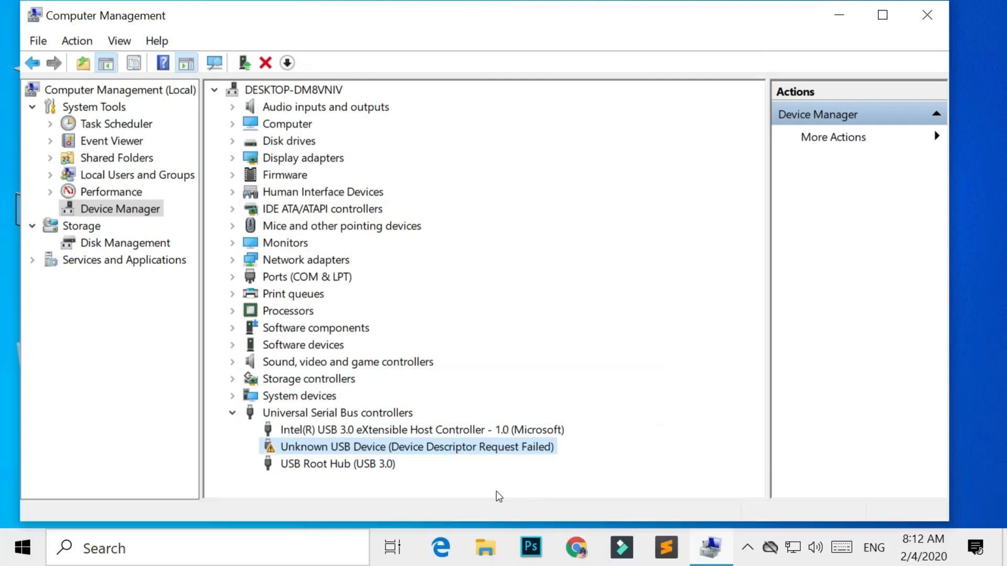
{"action": "mouse_move", "coordinate": [346, 456]}
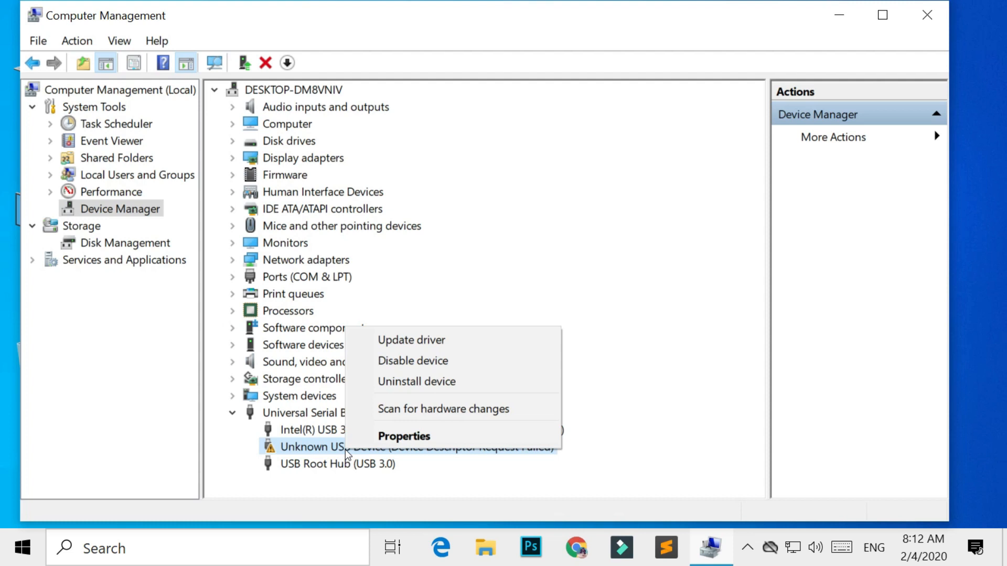
- Disable the Unknown USB Device and confirm the warning with Yes
{"action": "left_click", "coordinate": [413, 360]}
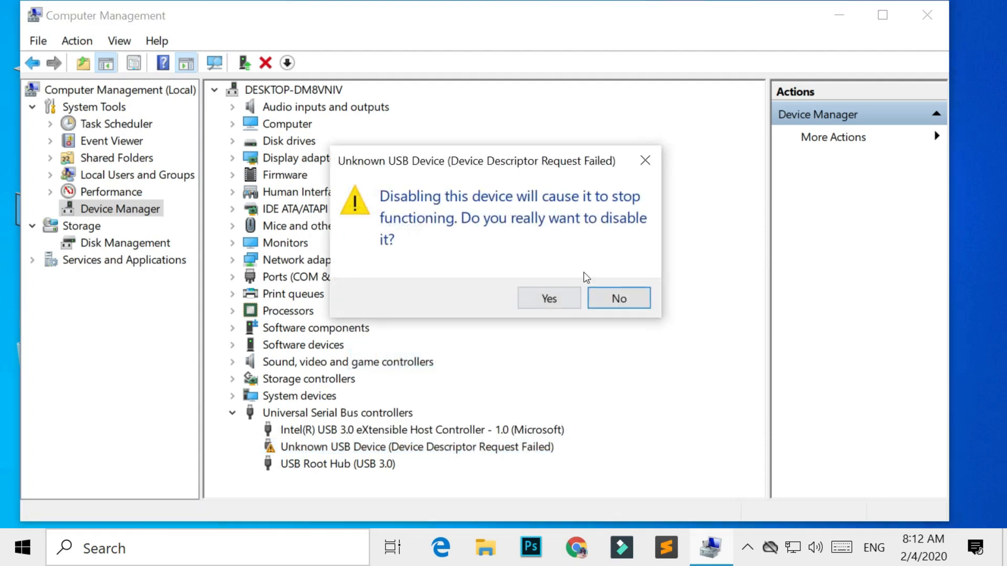
{"action": "left_click", "coordinate": [619, 298]}
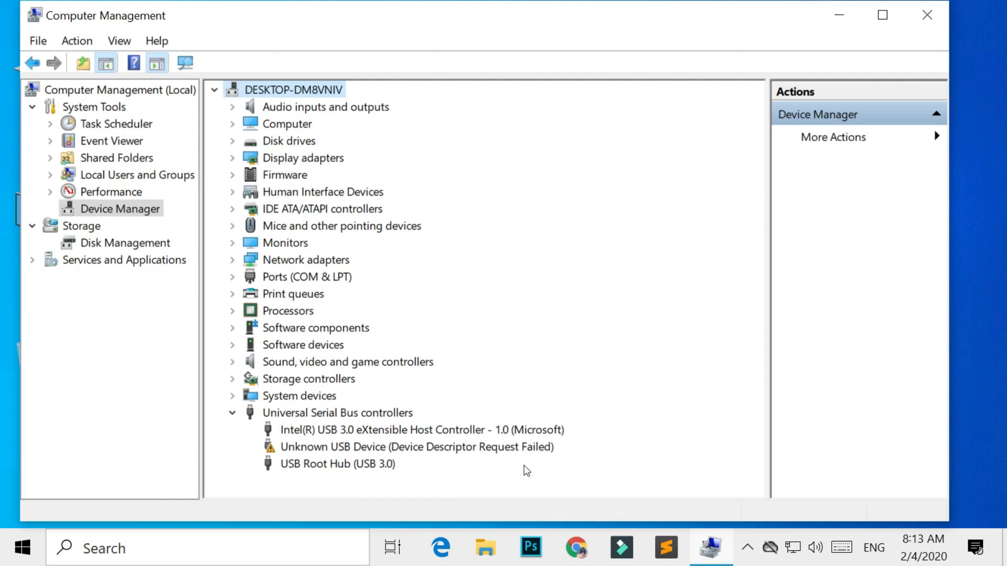
- Scan for hardware changes so Universal Serial Bus controllers lists a USB Composite Device
{"action": "left_click", "coordinate": [416, 447]}
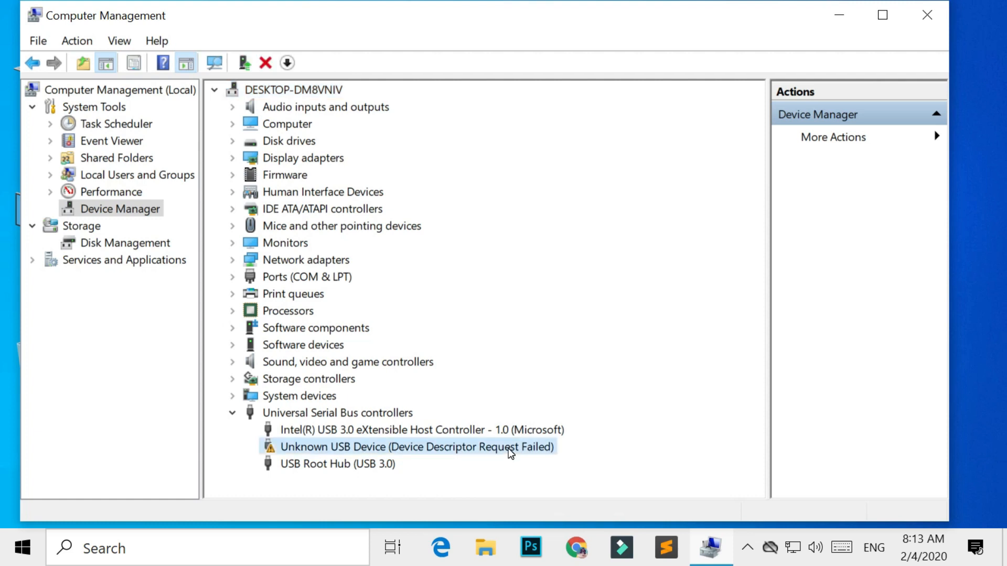
{"action": "right_click", "coordinate": [416, 446]}
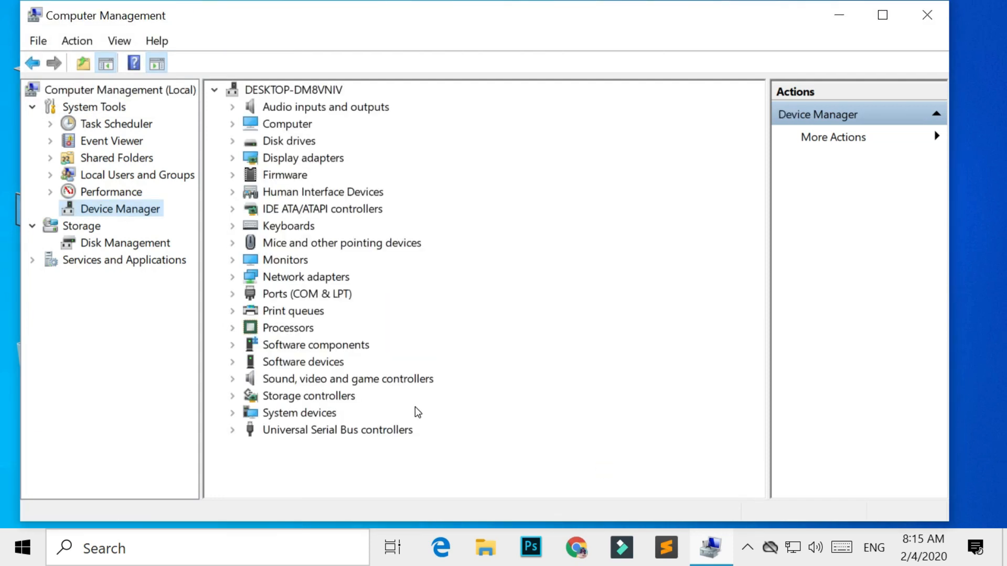
{"action": "left_click", "coordinate": [232, 430]}
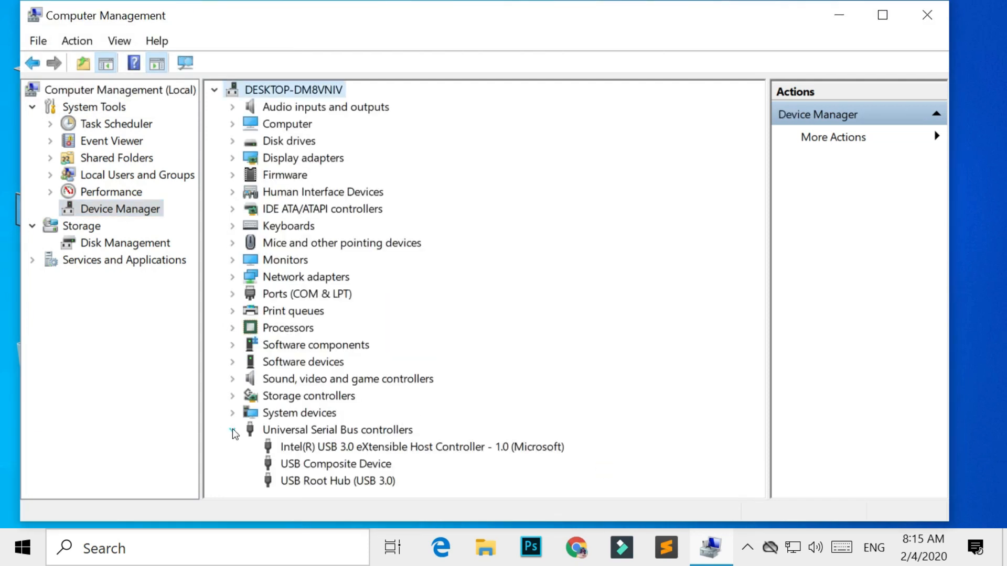
{"action": "left_click", "coordinate": [232, 430]}
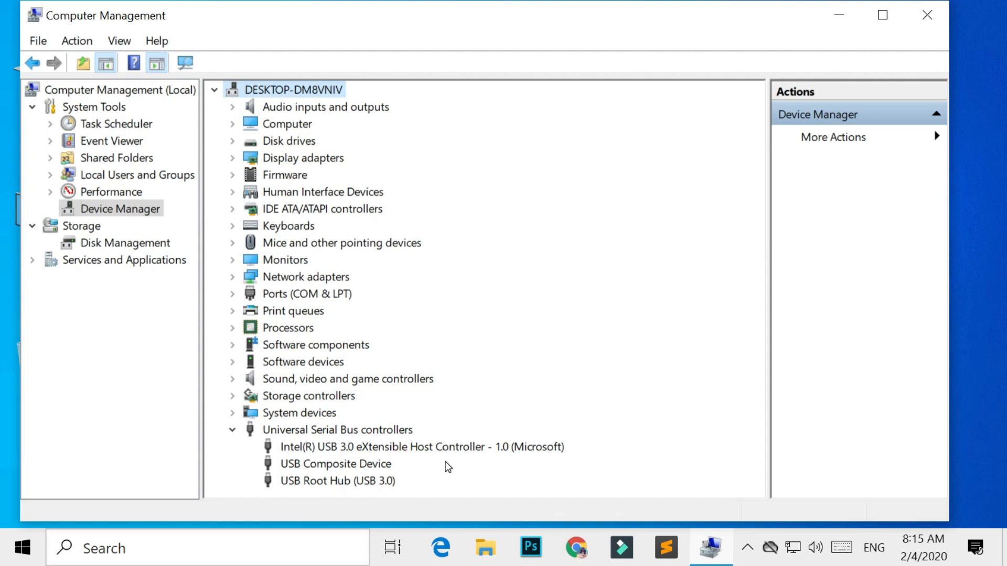
{"action": "mouse_move", "coordinate": [438, 488]}
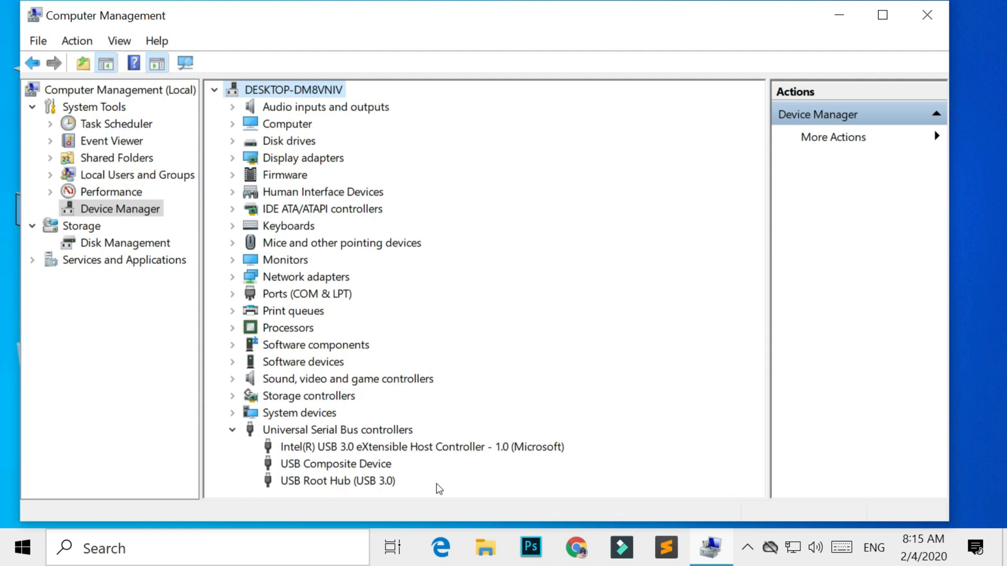
{"action": "mouse_move", "coordinate": [410, 463]}
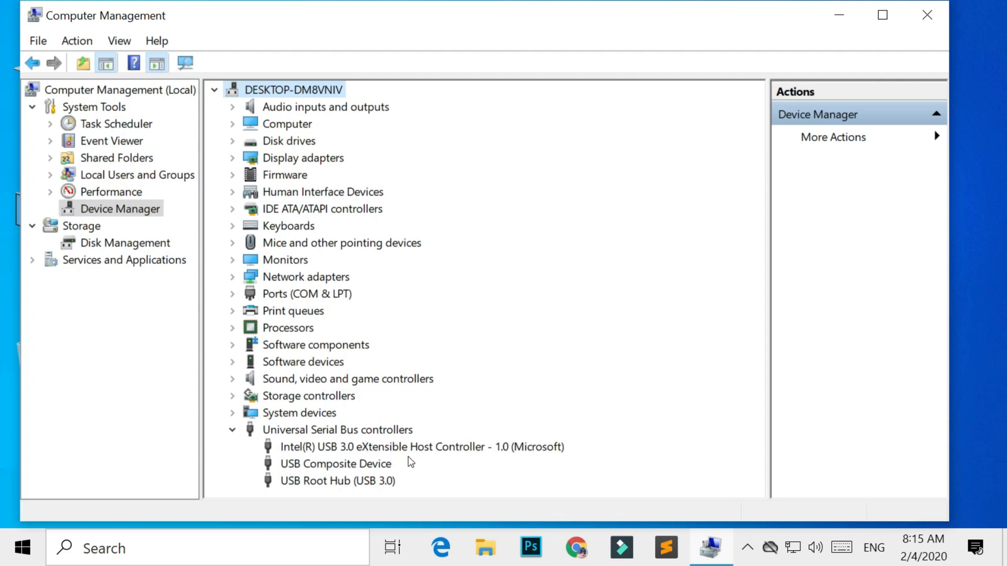